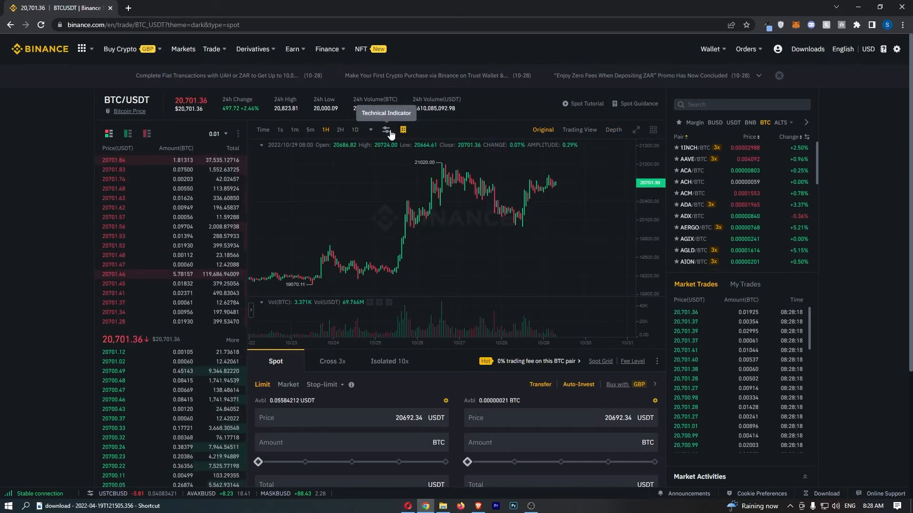
Turn on the SAR technical indicator, colour its dots purple, and save it to the chart
click(385, 130)
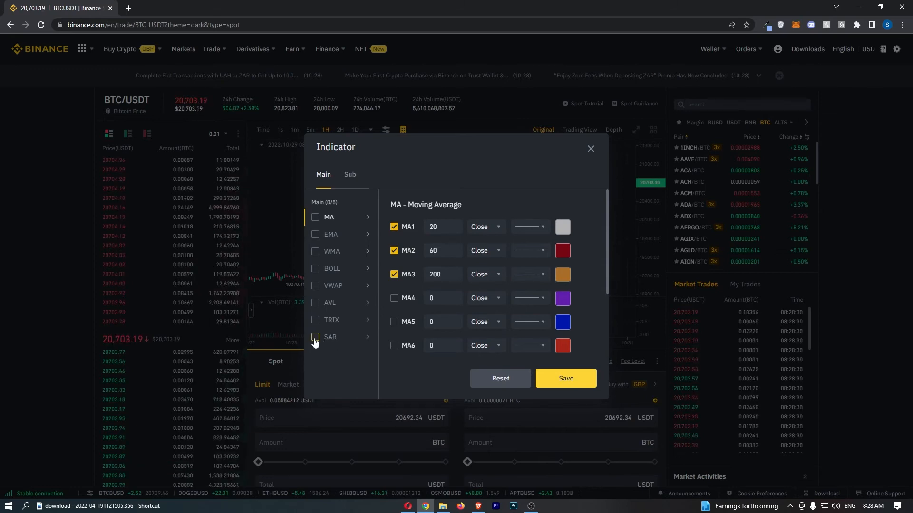
click(315, 337)
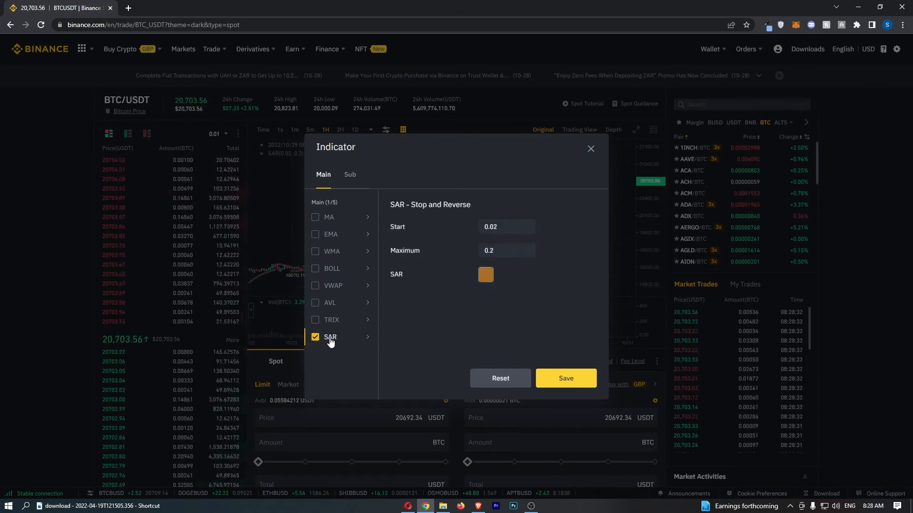
mouse_move(470, 232)
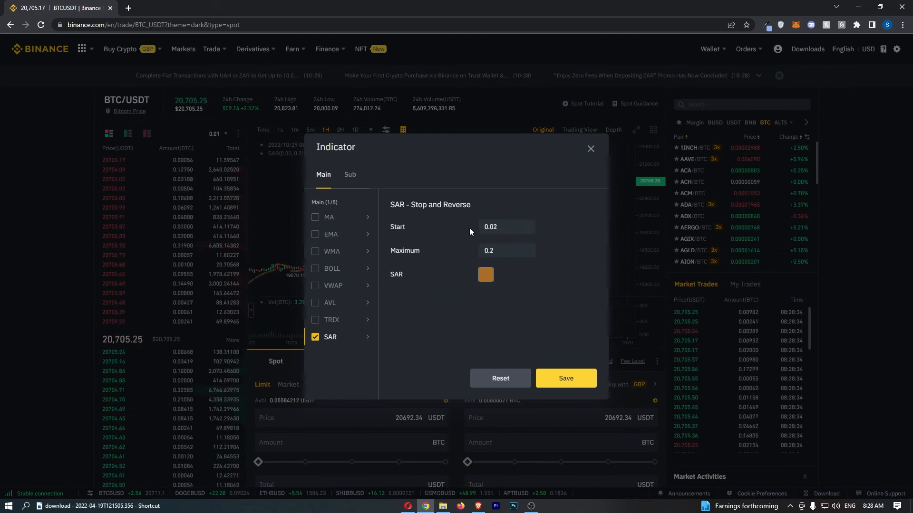
click(485, 274)
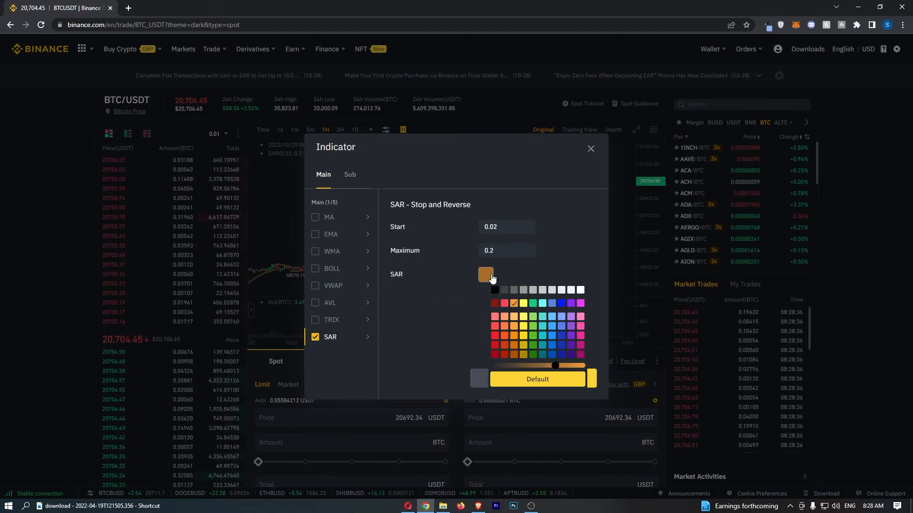
click(495, 303)
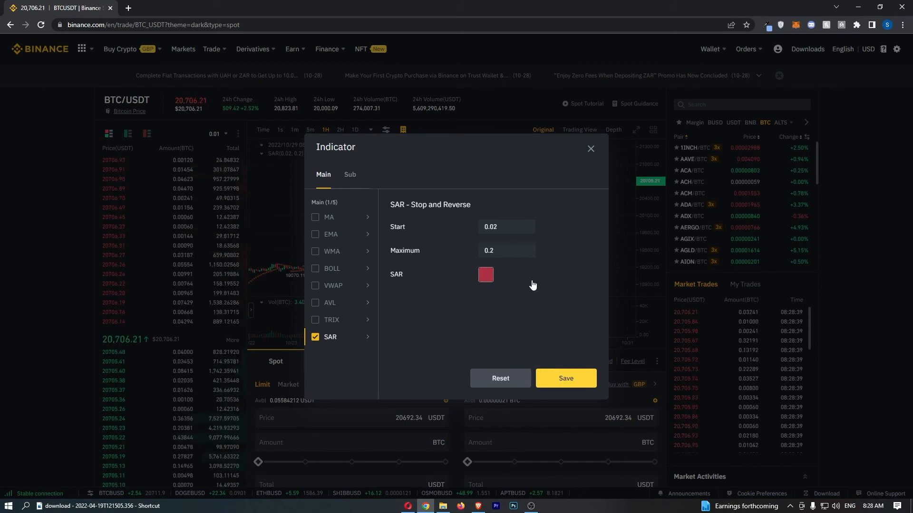
click(484, 275)
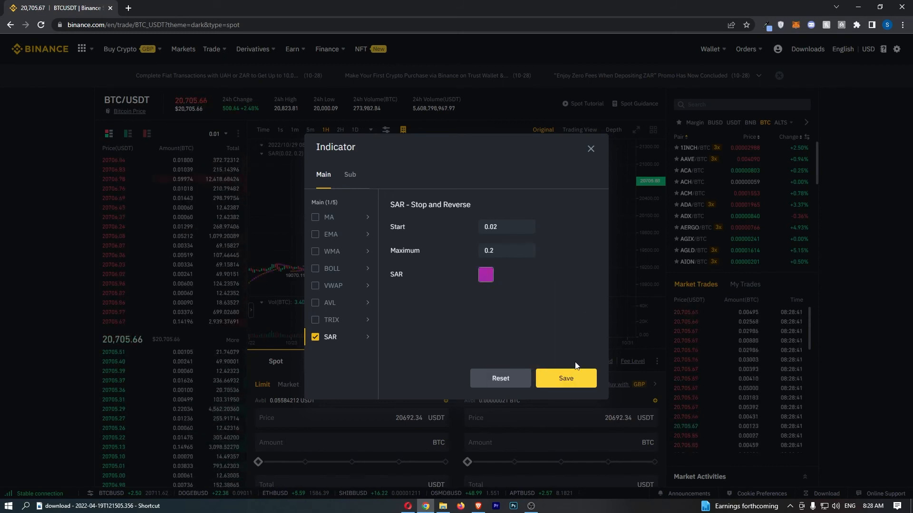
click(564, 378)
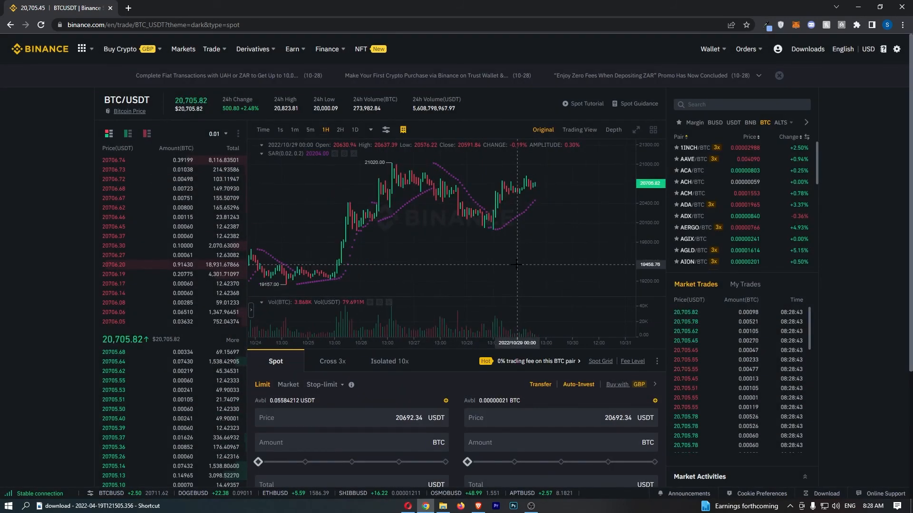